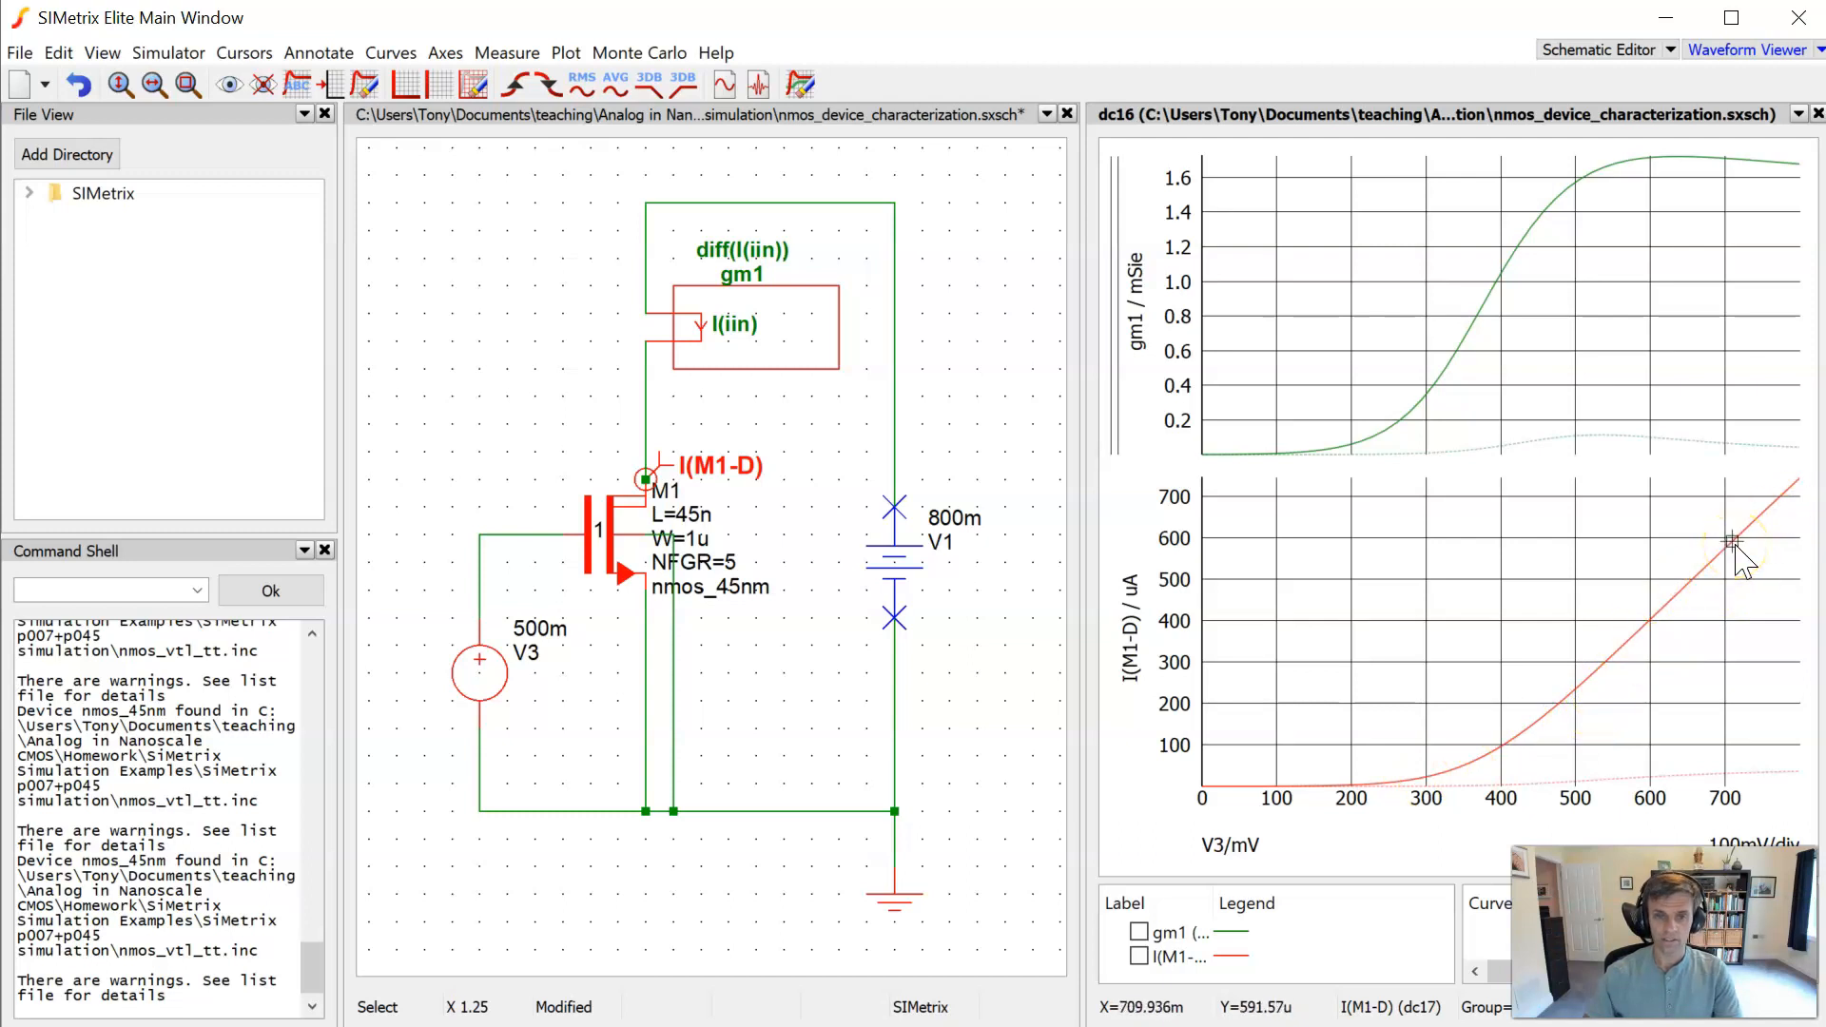
pyautogui.moveTo(1497, 751)
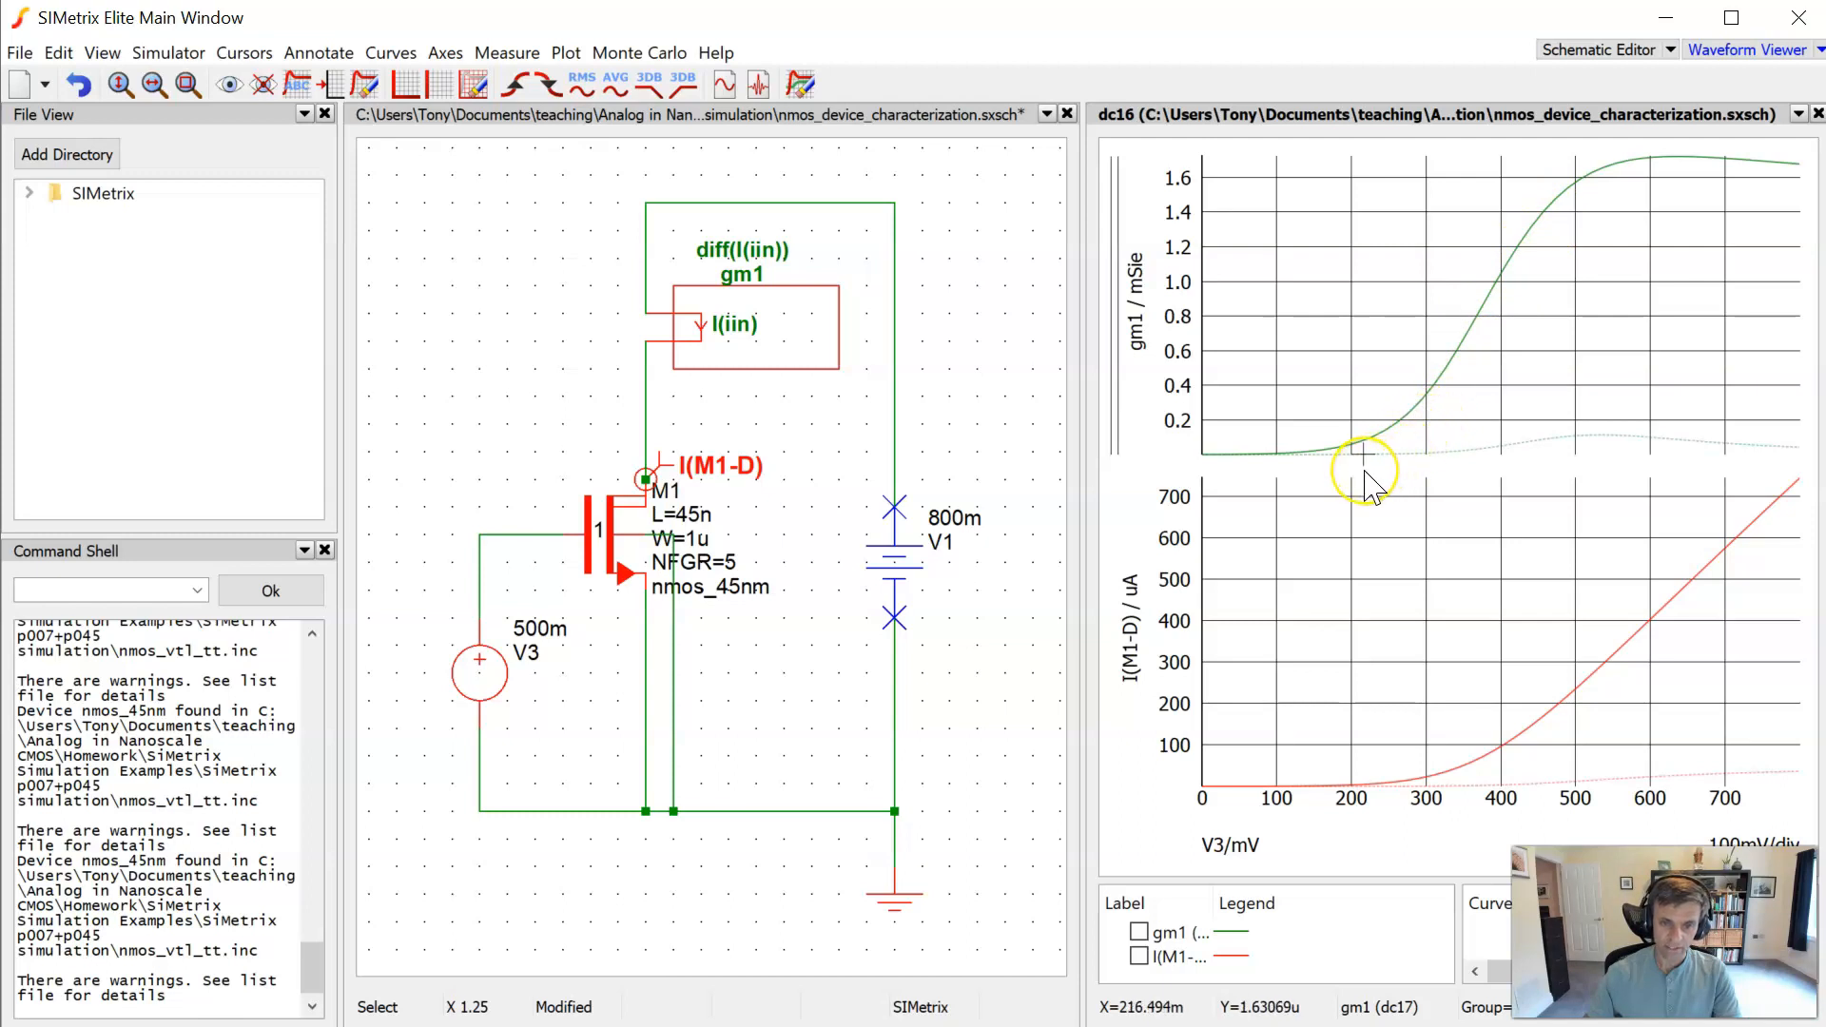
pyautogui.moveTo(1519, 245)
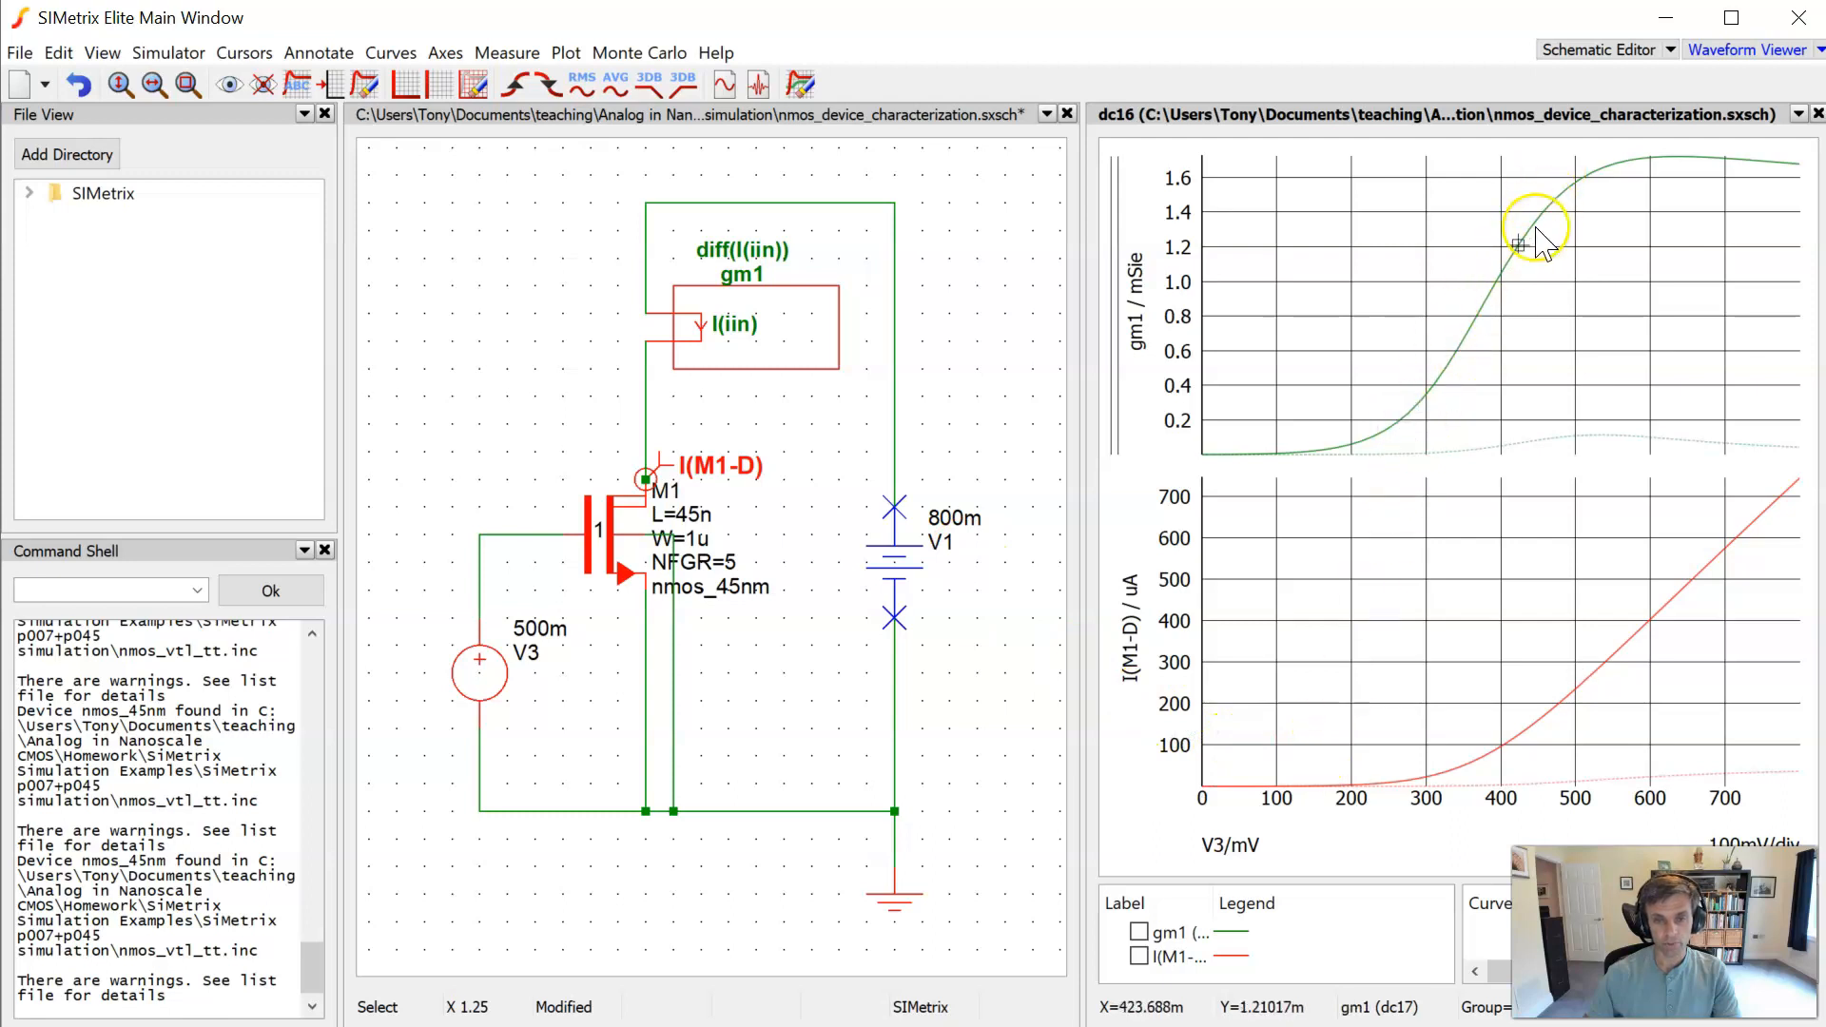